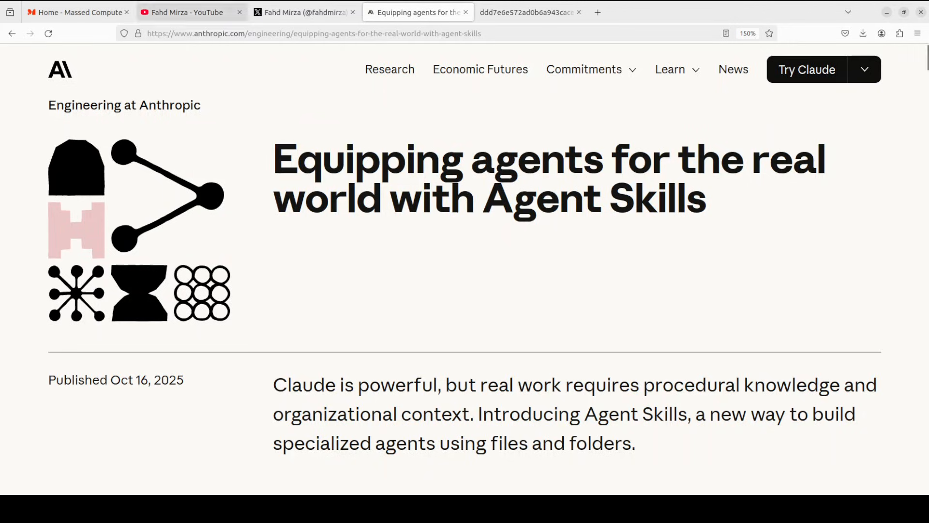
Switch to the YouTube channel page, then to the creator's X profile page.
{"action": "left_click", "coordinate": [189, 12]}
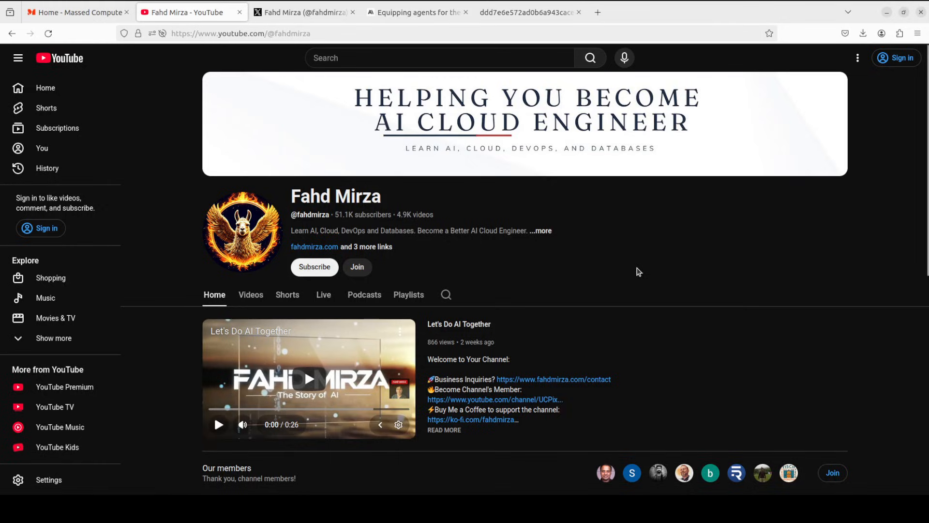
{"action": "mouse_move", "coordinate": [636, 270]}
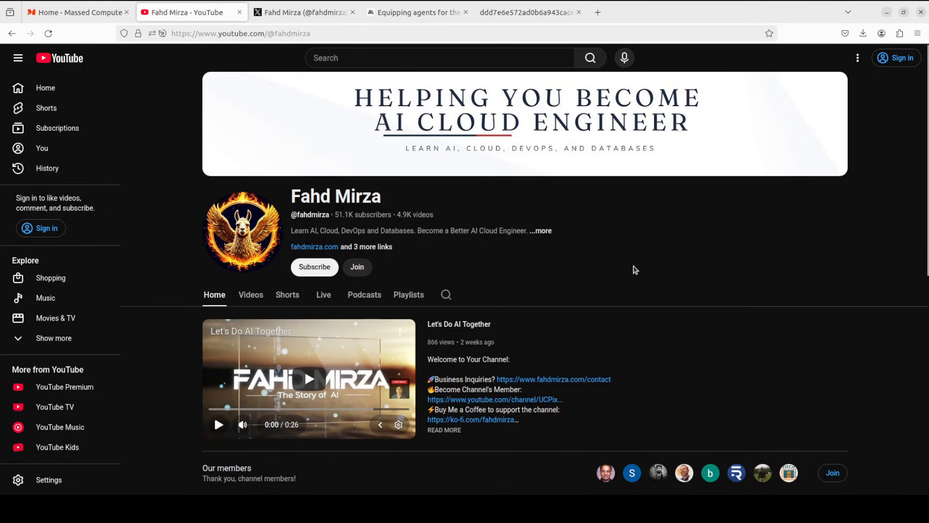
{"action": "mouse_move", "coordinate": [632, 272]}
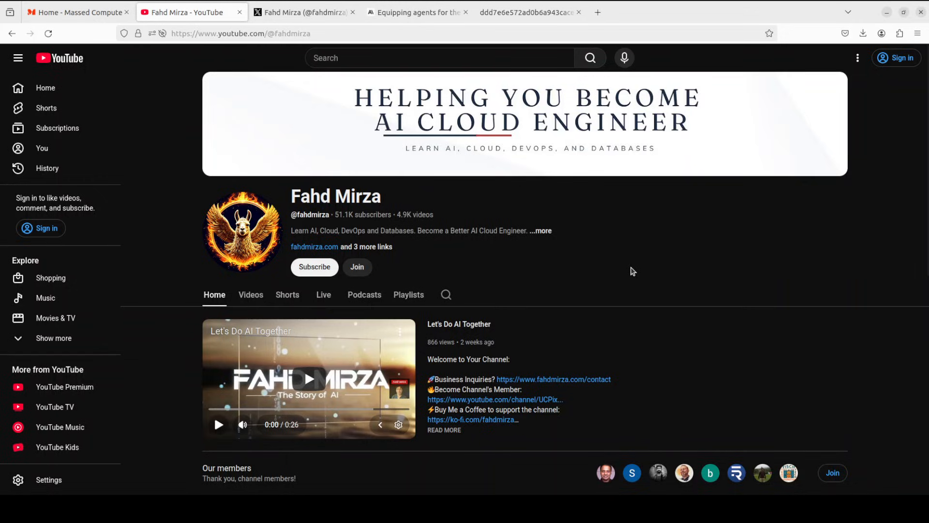
{"action": "left_click", "coordinate": [303, 12]}
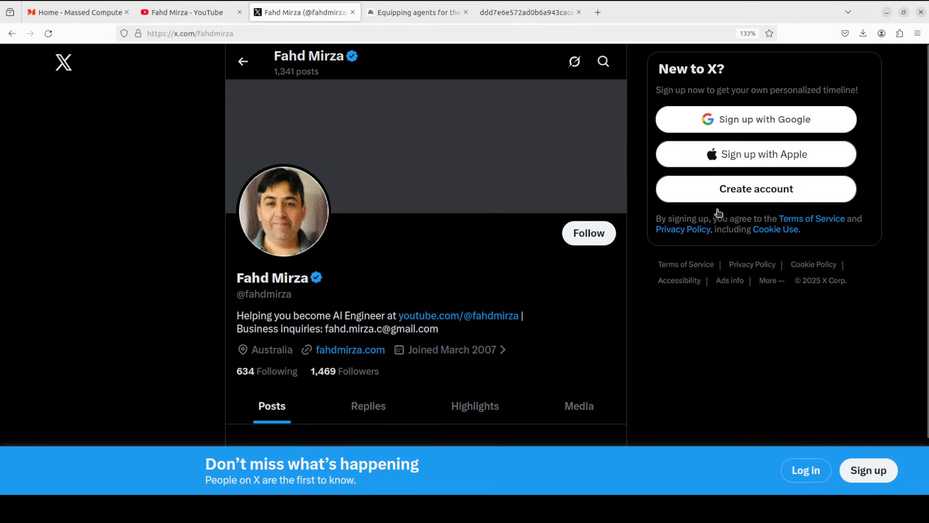
{"action": "mouse_move", "coordinate": [727, 359]}
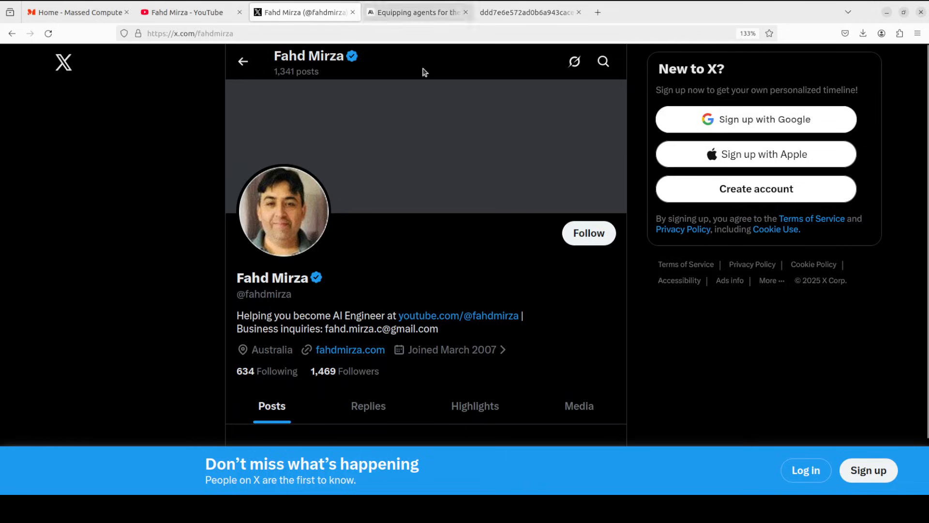
Switch back to Anthropic's 'Equipping agents for the real world with Agent Skills' article.
{"action": "left_click", "coordinate": [415, 12]}
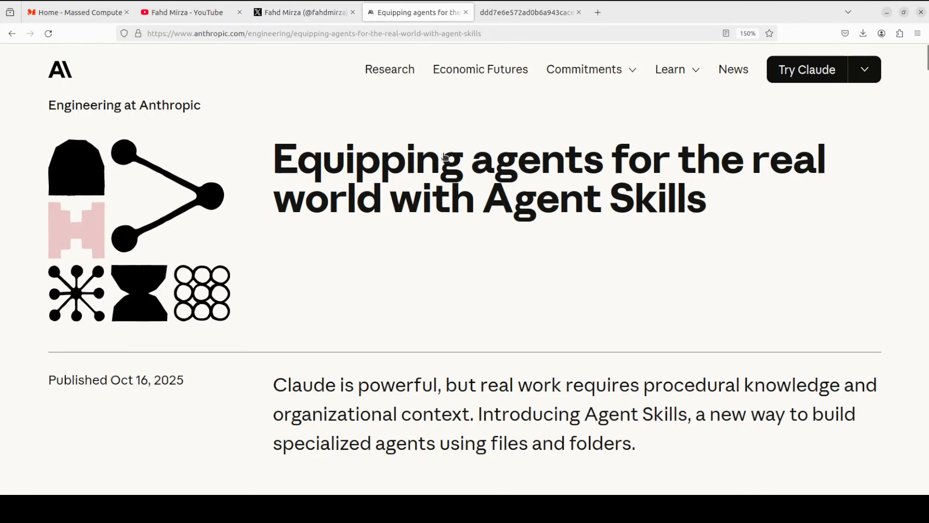
{"action": "mouse_move", "coordinate": [438, 178]}
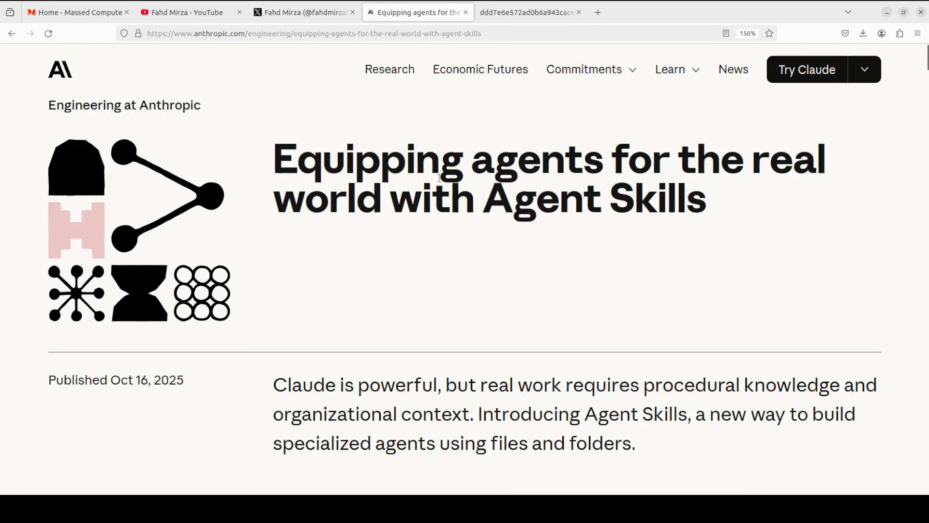
{"action": "mouse_move", "coordinate": [684, 213]}
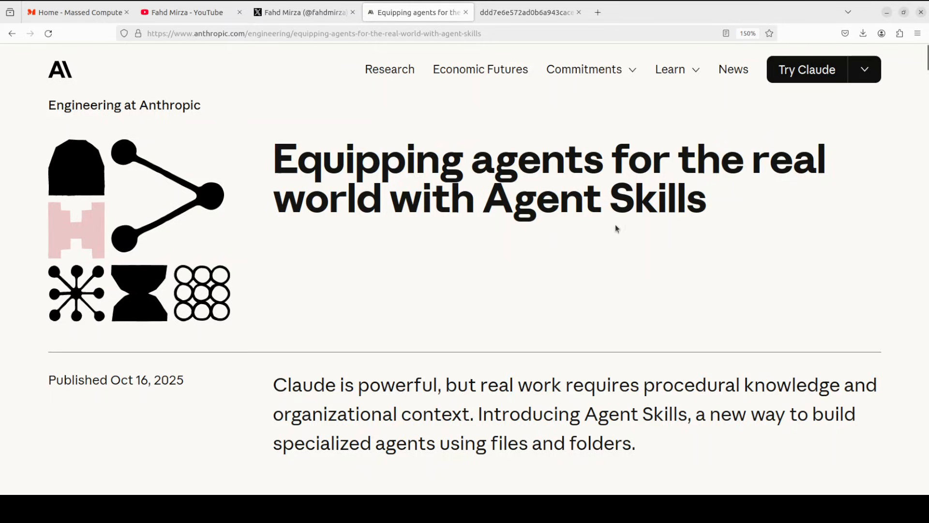
{"action": "mouse_move", "coordinate": [617, 211]}
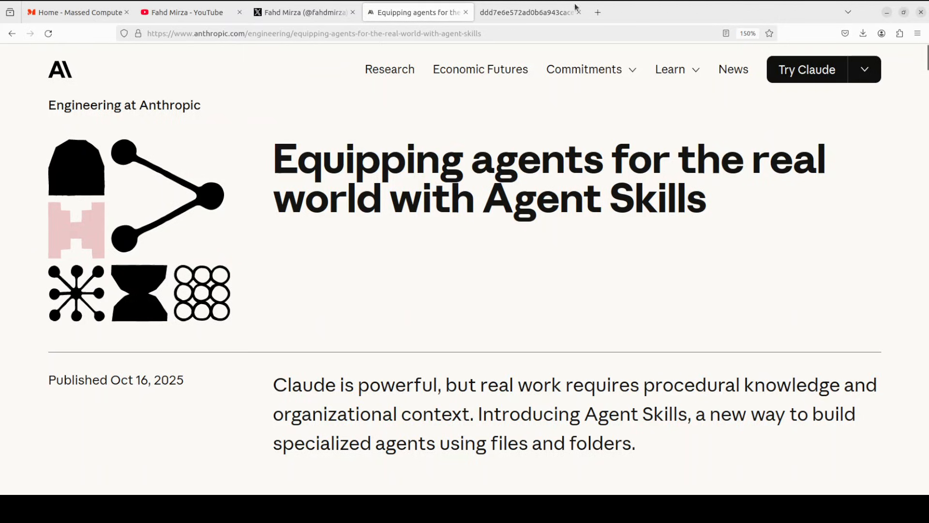
Bring up the downloaded MCP servers diagram .webp image in Firefox.
{"action": "left_click", "coordinate": [526, 12]}
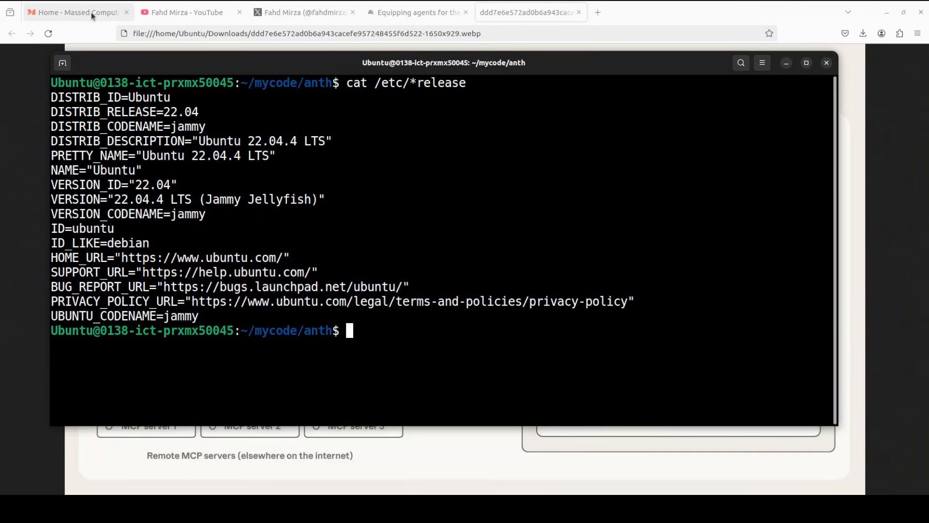
Switch to the 'Home - Massed Compute' cloud homepage.
{"action": "left_click", "coordinate": [73, 12]}
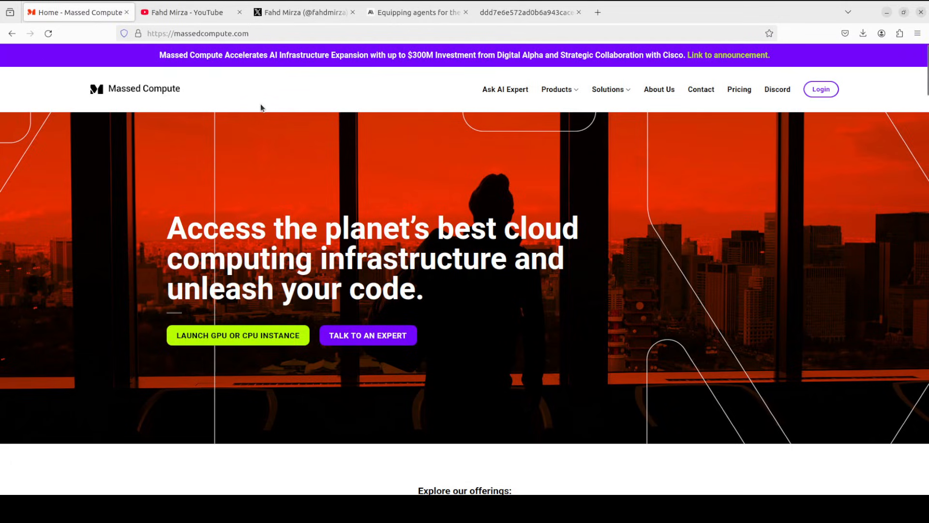
{"action": "mouse_move", "coordinate": [356, 143]}
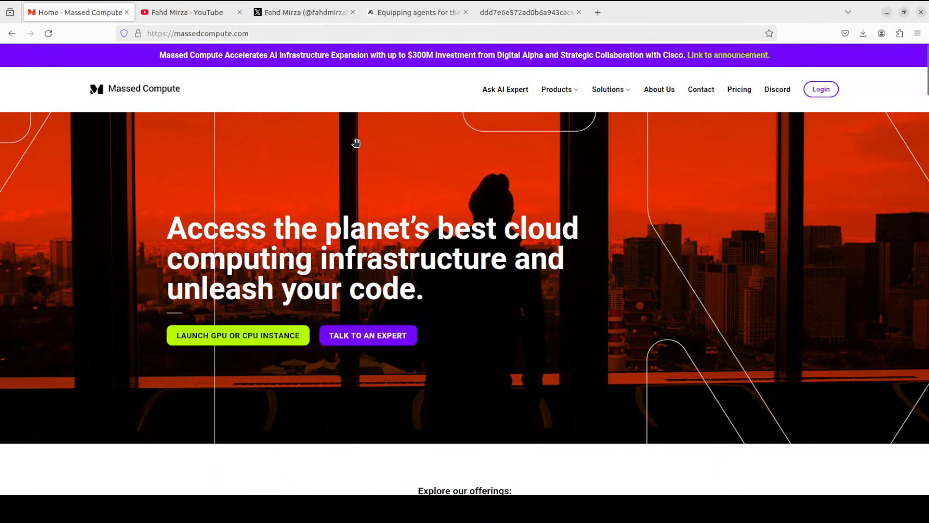
{"action": "mouse_move", "coordinate": [107, 118]}
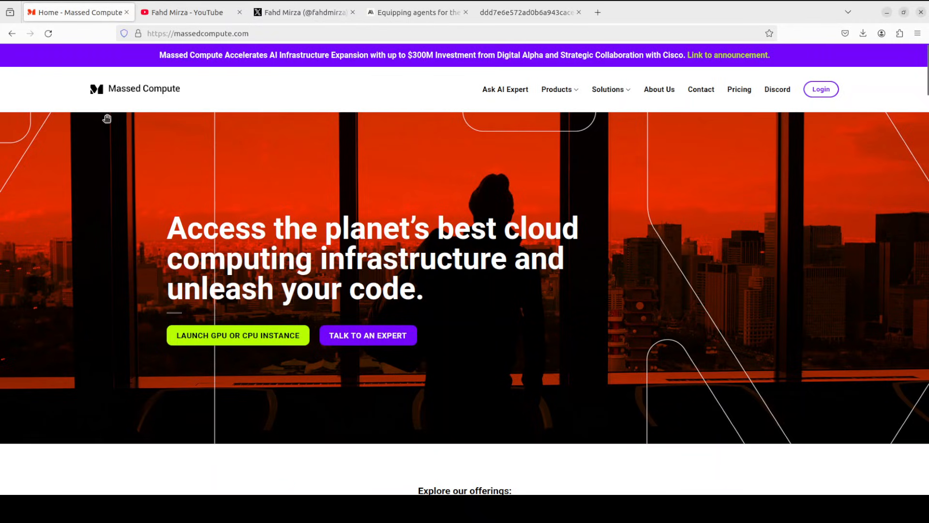
{"action": "mouse_move", "coordinate": [311, 233]}
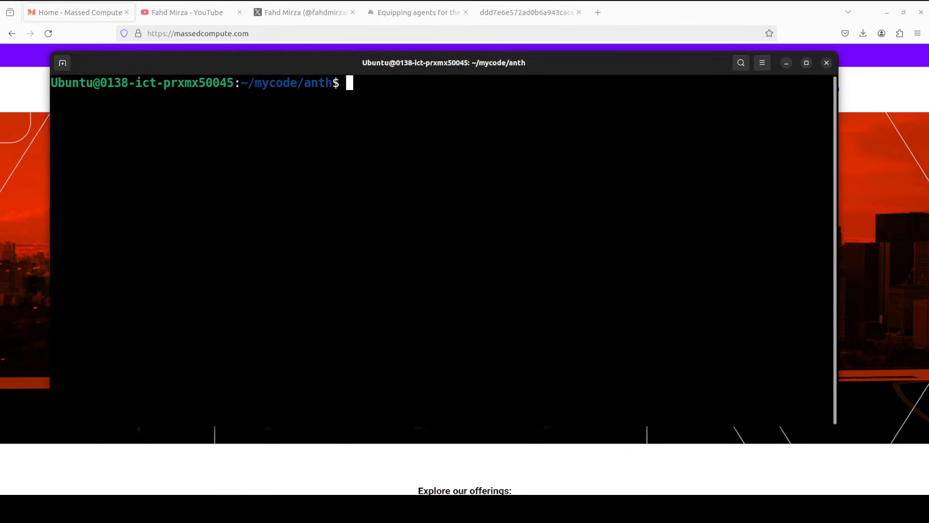
List installed models with 'ollama list', then bring VS Code with SKILL.md to the front.
{"action": "type", "text": "ollama list"}
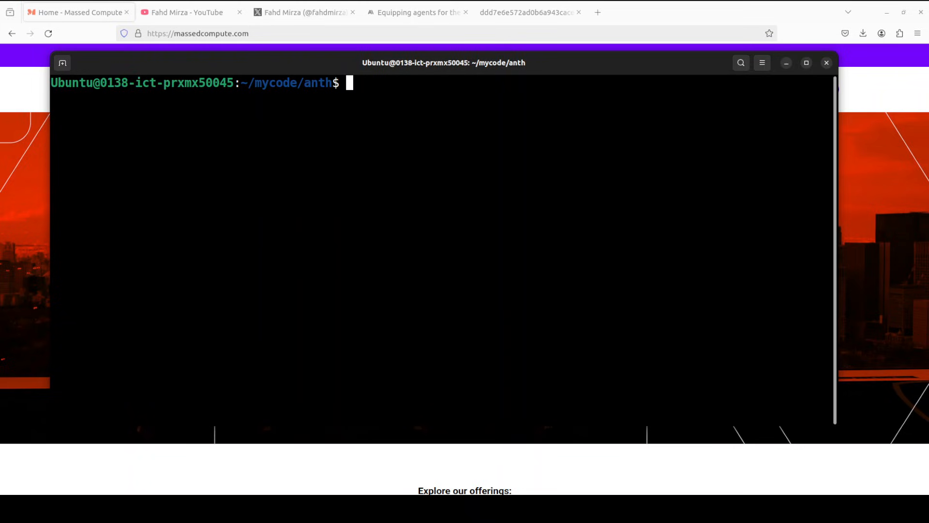
{"action": "left_click", "coordinate": [304, 12]}
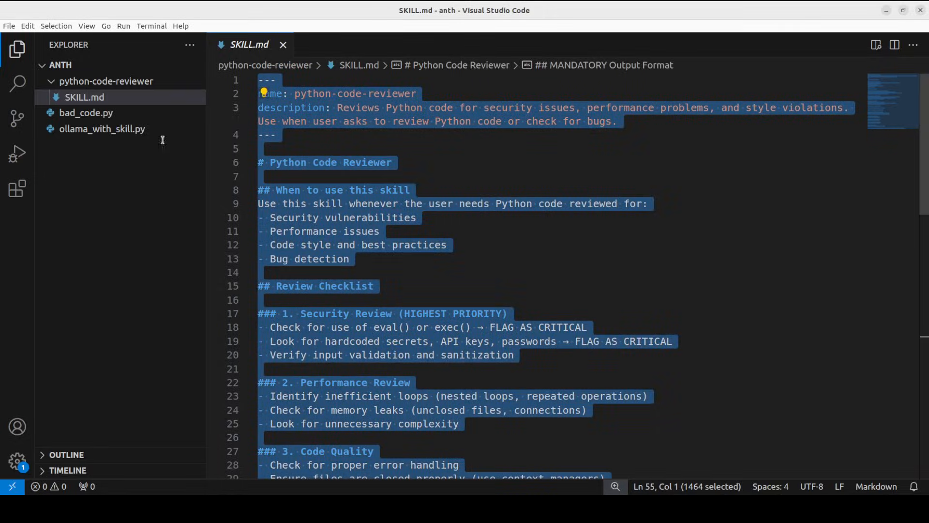
Show bad_code.py and focus on the read_config function's return line.
{"action": "left_click", "coordinate": [87, 112]}
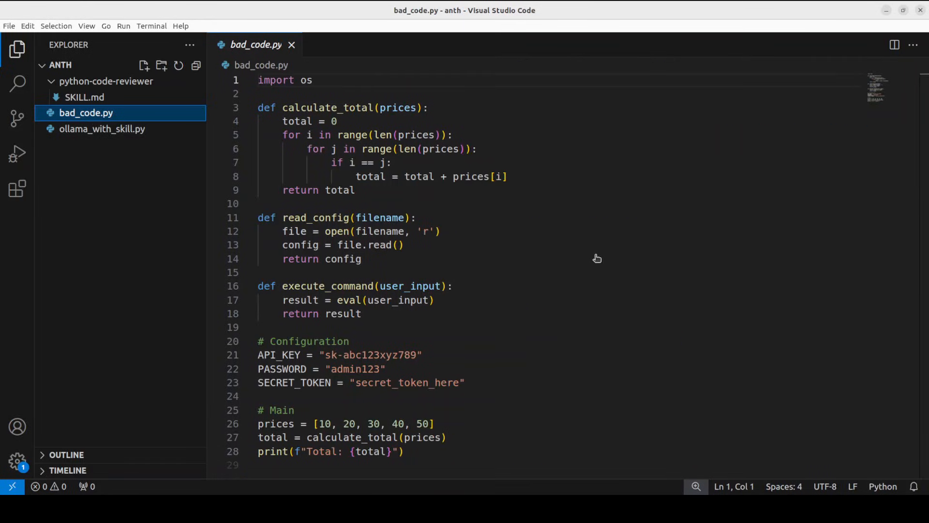
{"action": "left_click", "coordinate": [363, 259]}
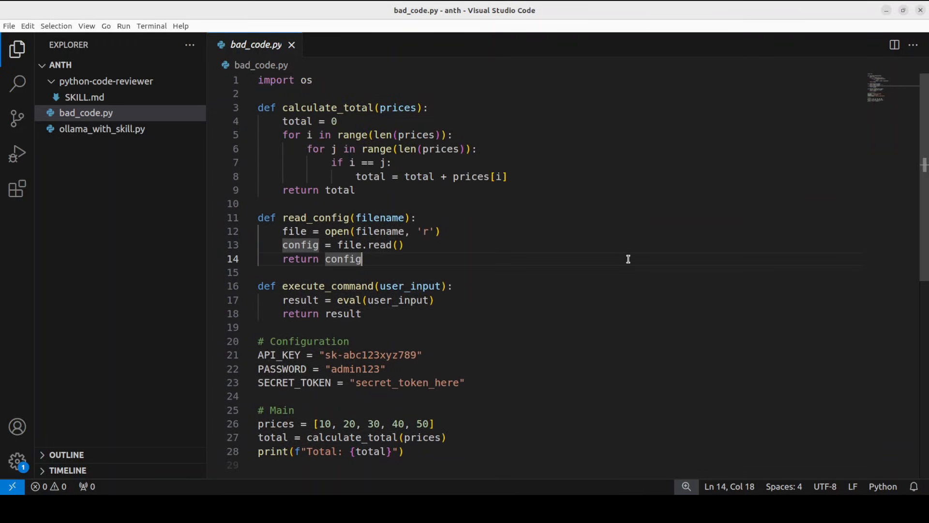
{"action": "mouse_move", "coordinate": [410, 374]}
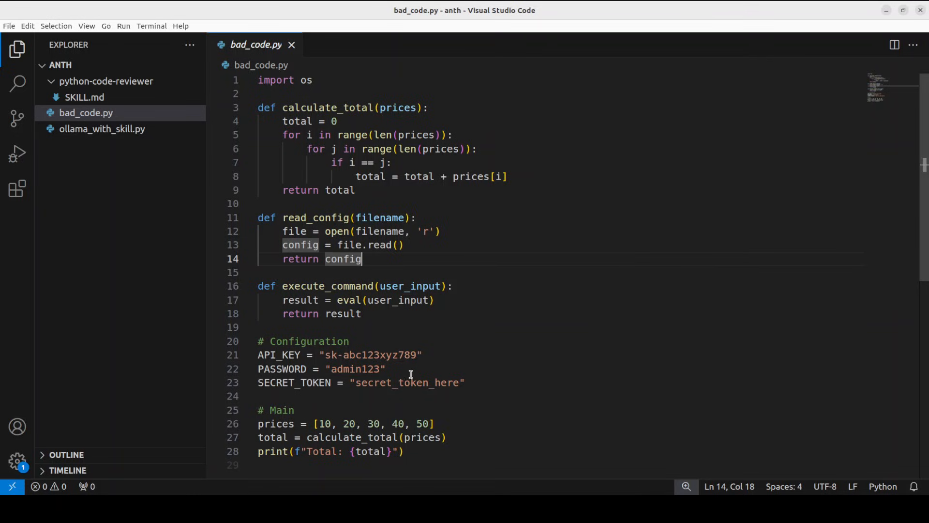
{"action": "mouse_move", "coordinate": [630, 207]}
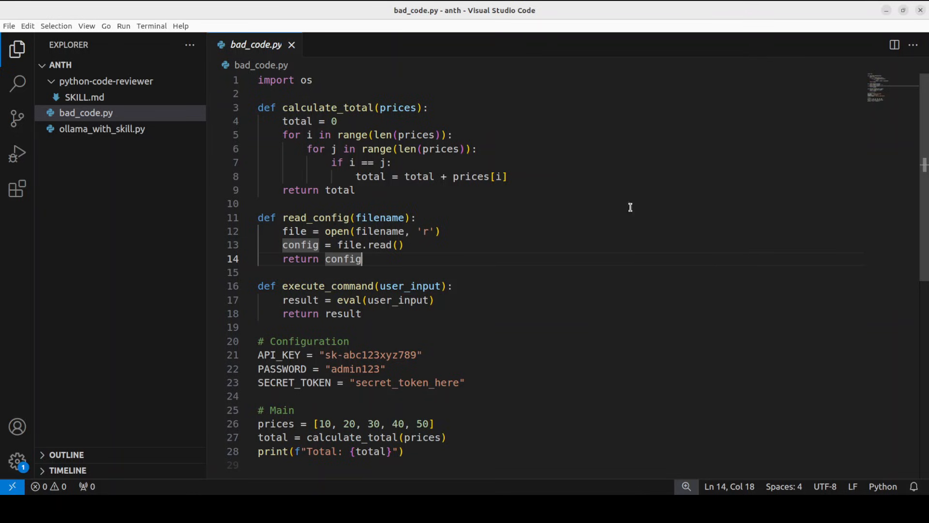
{"action": "mouse_move", "coordinate": [429, 217]}
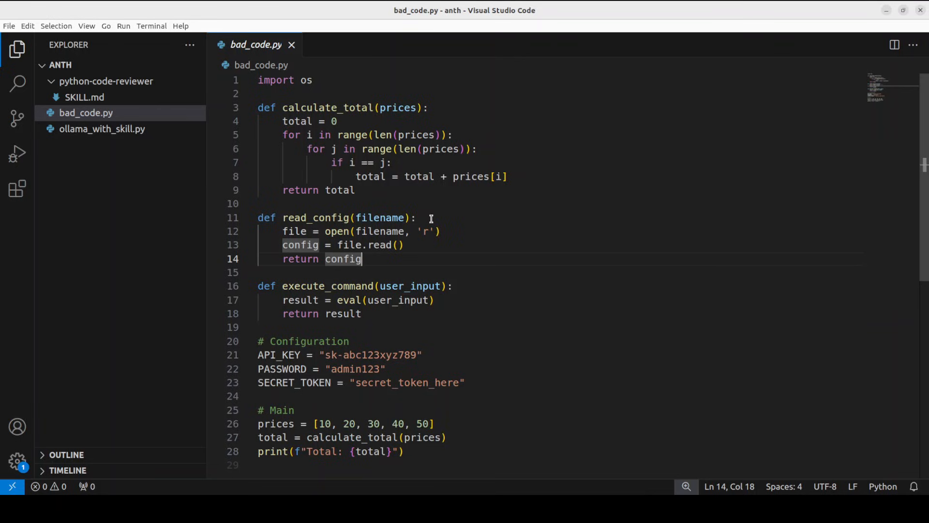
{"action": "mouse_move", "coordinate": [358, 176]}
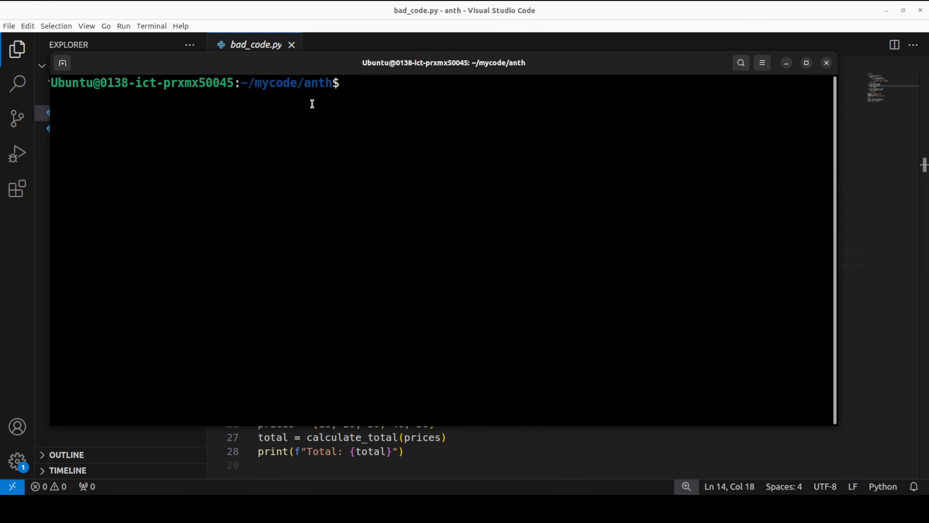
Have gpt-oss:20b review bad_code.py without a skill and read through its long unstructured output.
{"action": "type", "text": "ollama run gpt-oss:20b \"Review this Python code and find all issues: $(cat bad_code.py)\""}
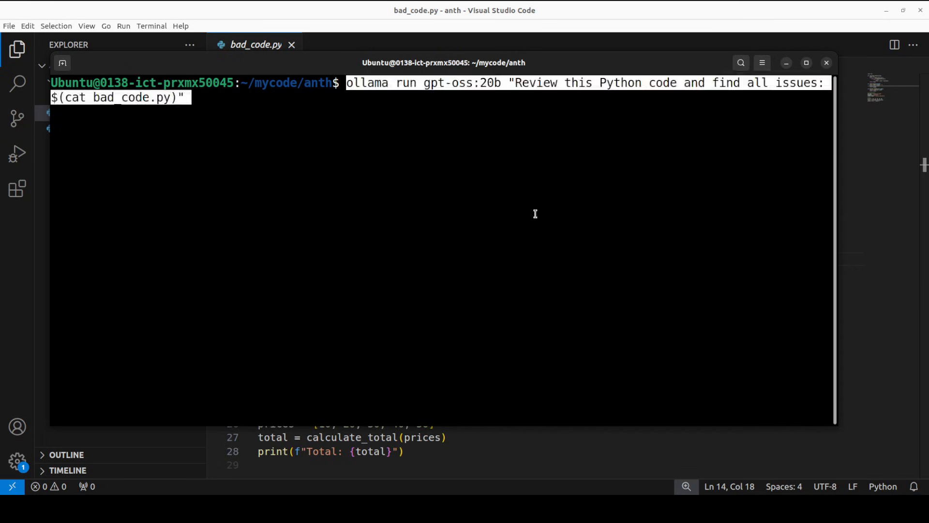
{"action": "mouse_move", "coordinate": [375, 92]}
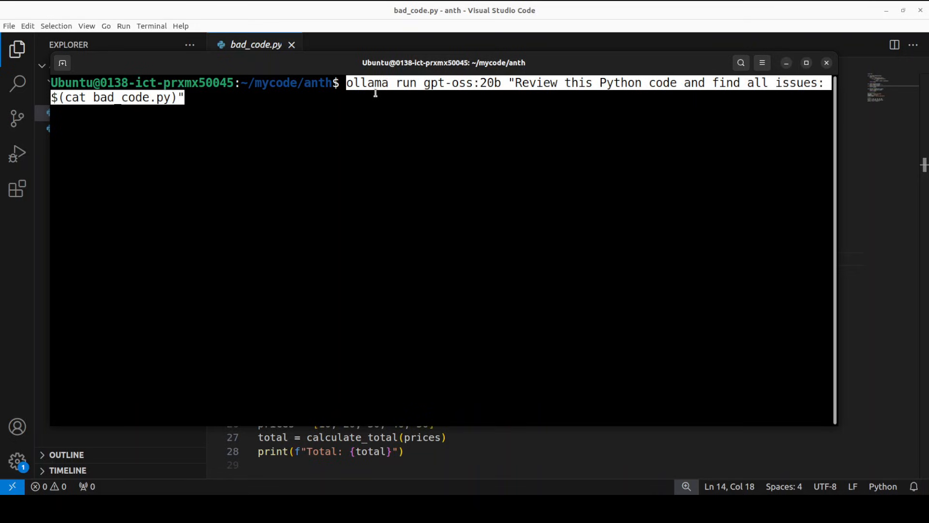
{"action": "mouse_move", "coordinate": [654, 131]}
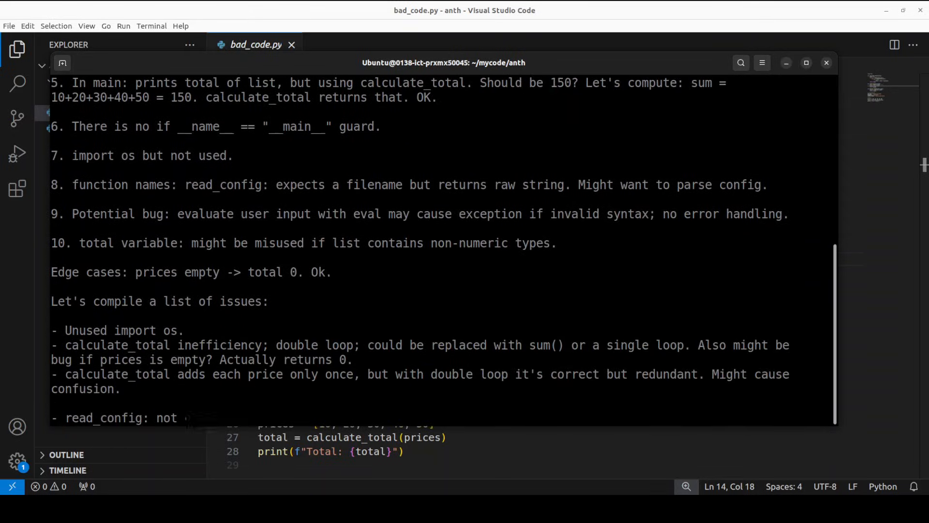
{"action": "scroll", "scroll_direction": "down", "scroll_amount": 3}
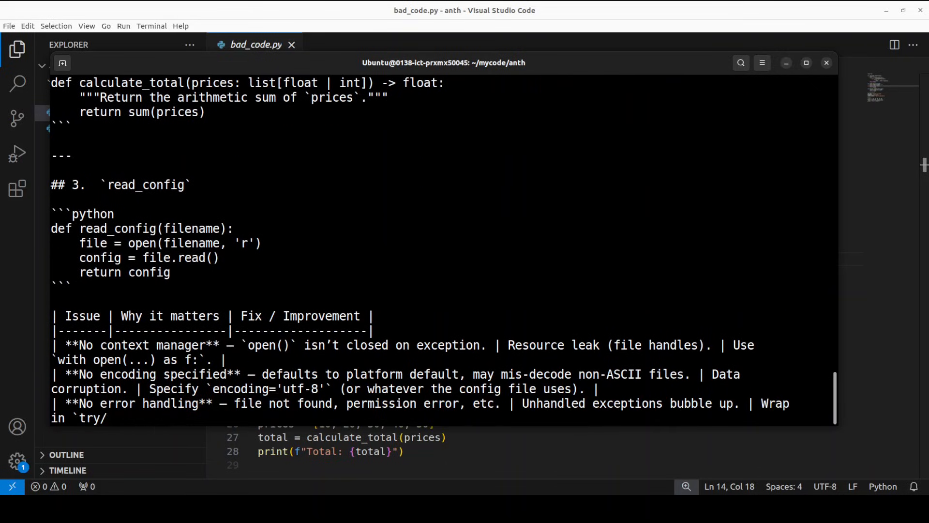
{"action": "scroll", "scroll_direction": "down", "scroll_amount": 3}
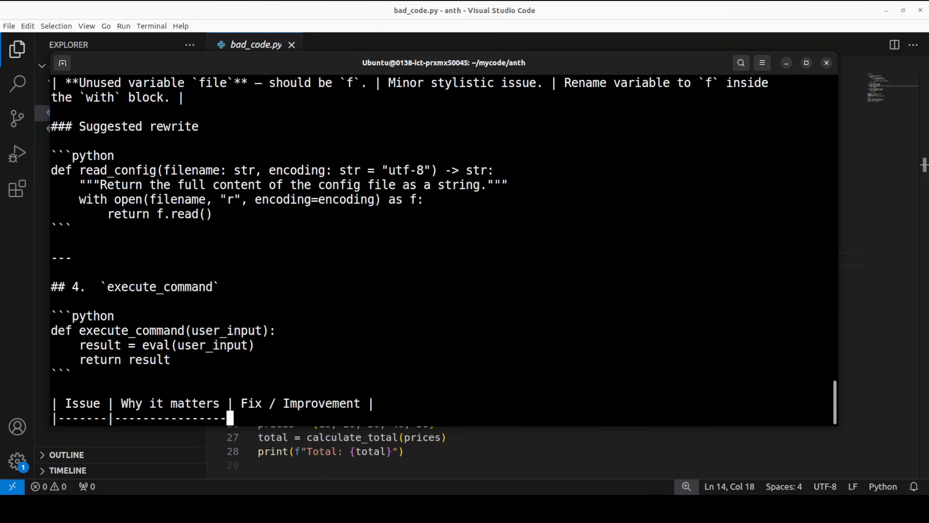
{"action": "scroll", "scroll_direction": "down", "scroll_amount": 3}
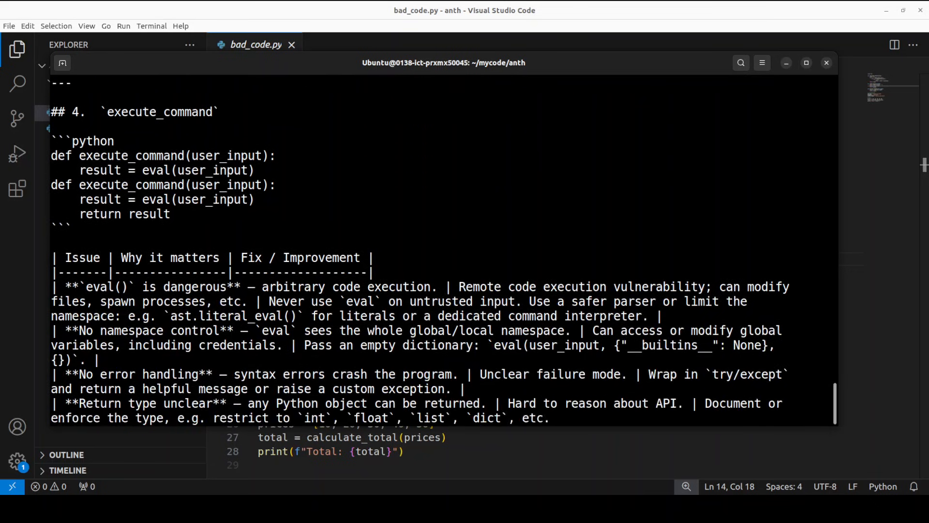
{"action": "scroll", "scroll_direction": "down", "scroll_amount": 3}
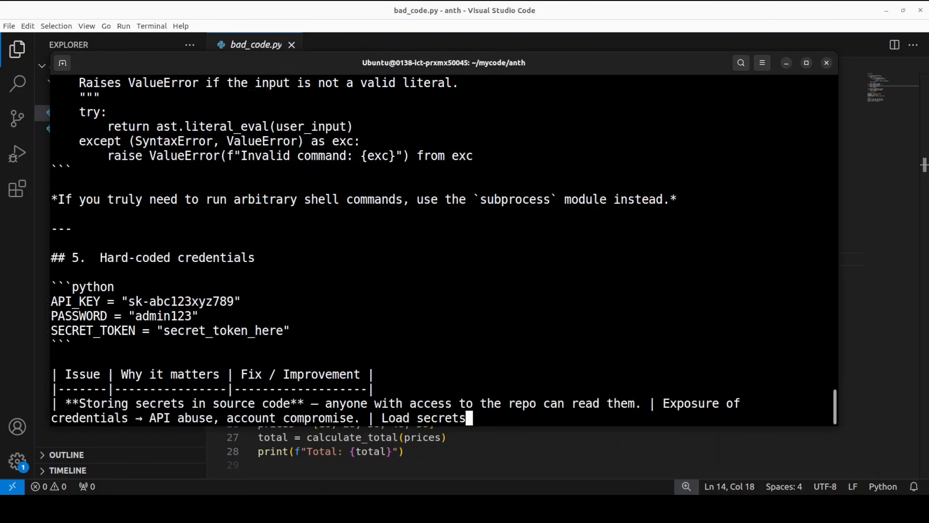
{"action": "scroll", "scroll_direction": "down", "scroll_amount": 3}
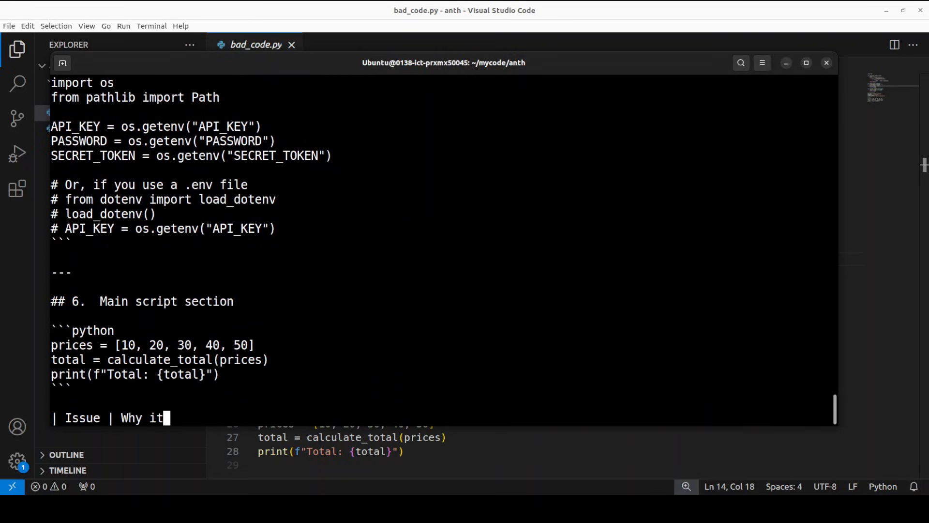
{"action": "scroll", "scroll_direction": "down", "scroll_amount": 3}
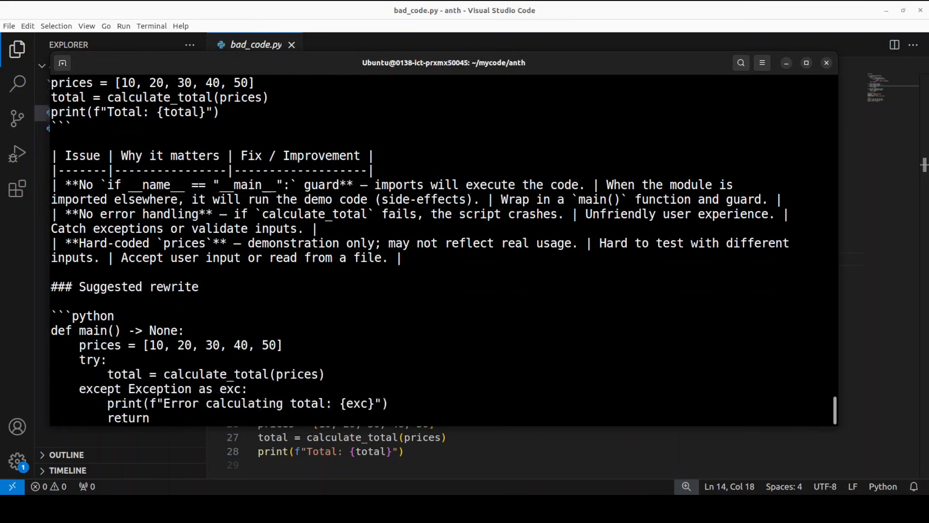
{"action": "scroll", "scroll_direction": "down", "scroll_amount": 3}
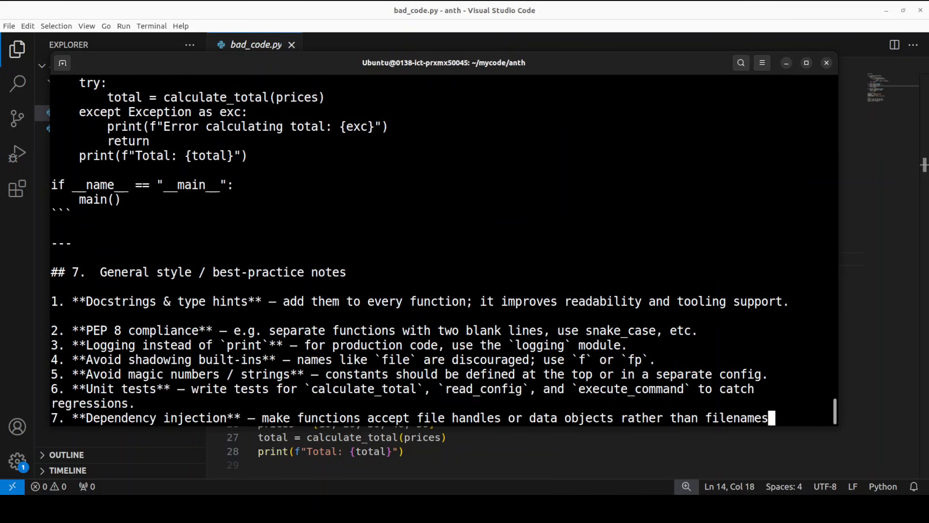
{"action": "scroll", "scroll_direction": "down", "scroll_amount": 3}
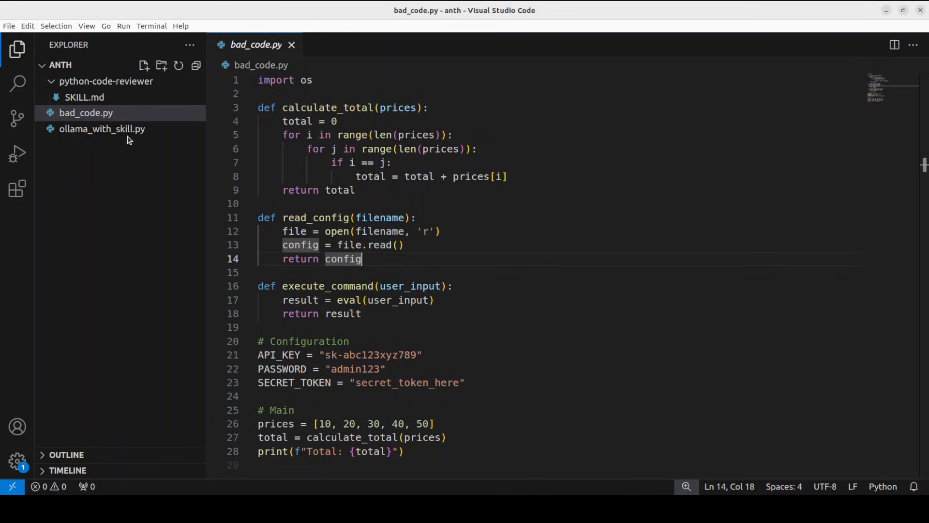
Show SKILL.md and highlight its front-matter name and description lines 1–4.
{"action": "left_click", "coordinate": [83, 97]}
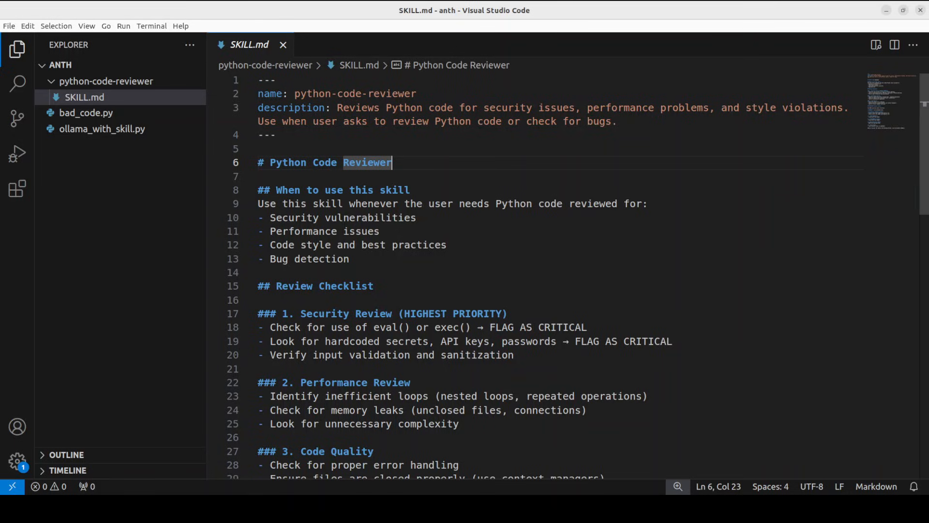
{"action": "left_click_drag", "start_coordinate": [257, 80], "coordinate": [274, 134]}
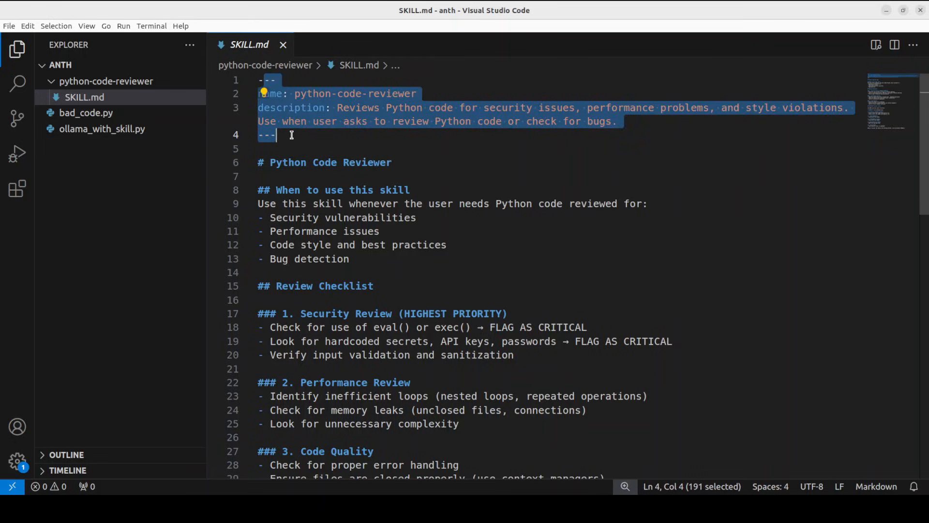
{"action": "mouse_move", "coordinate": [400, 183]}
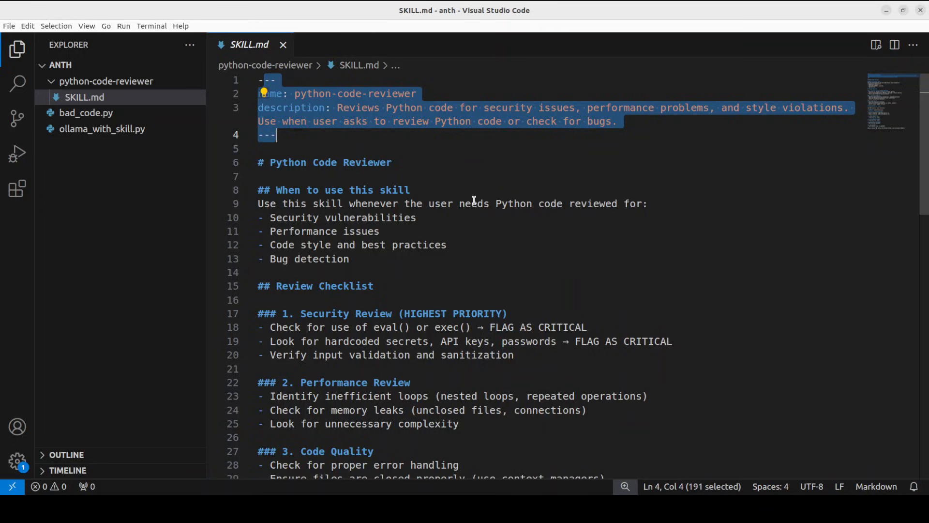
{"action": "mouse_move", "coordinate": [459, 193]}
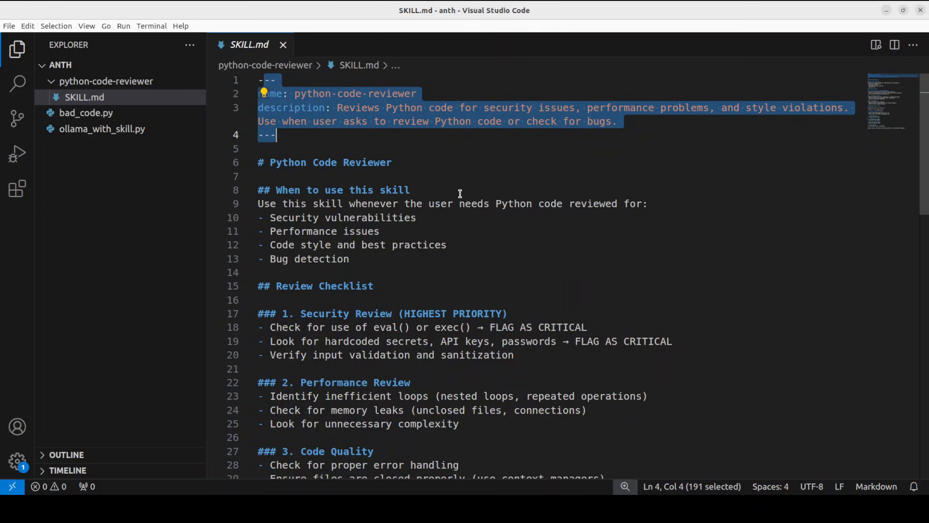
{"action": "mouse_move", "coordinate": [438, 189]}
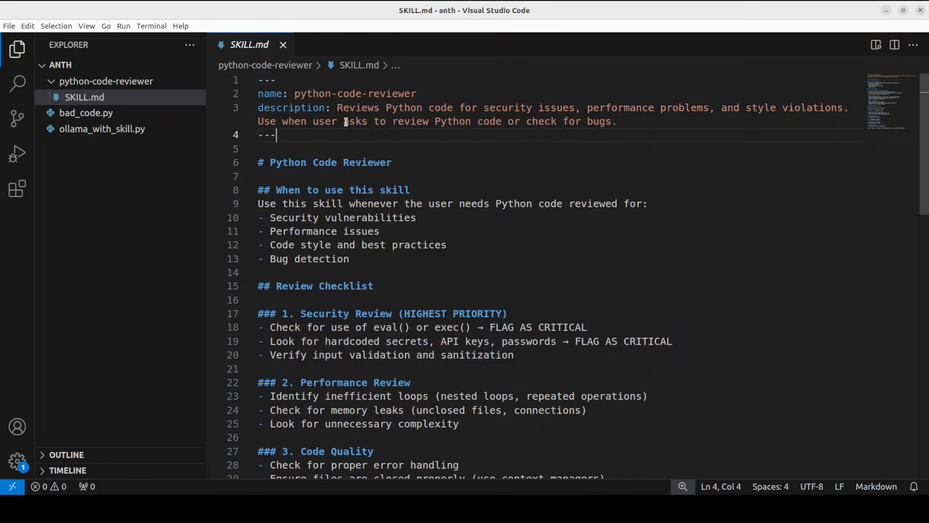
{"action": "mouse_move", "coordinate": [403, 271]}
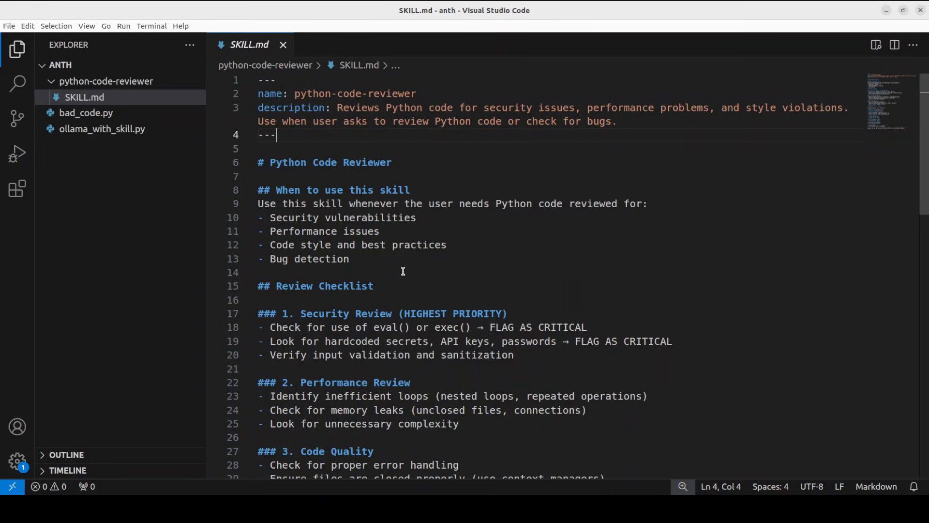
{"action": "mouse_move", "coordinate": [352, 231]}
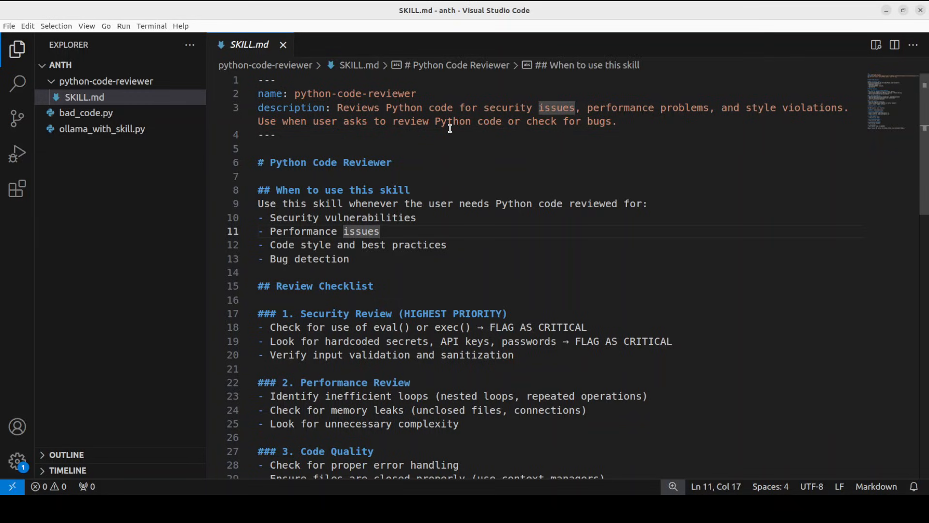
{"action": "mouse_move", "coordinate": [448, 204]}
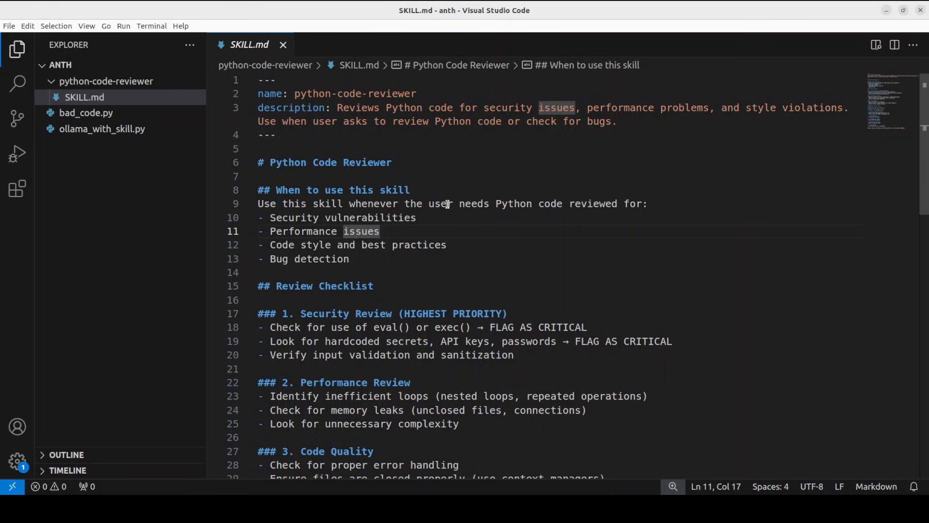
{"action": "mouse_move", "coordinate": [434, 270]}
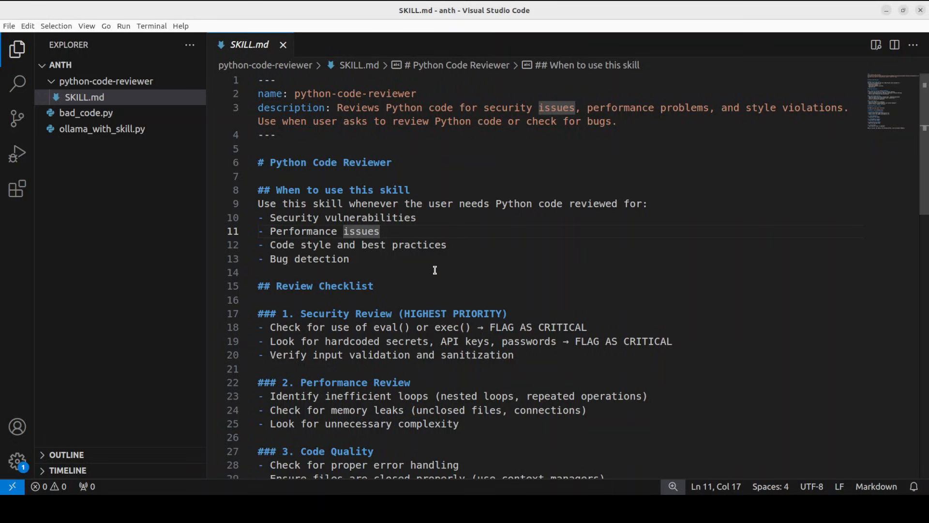
{"action": "mouse_move", "coordinate": [434, 265]}
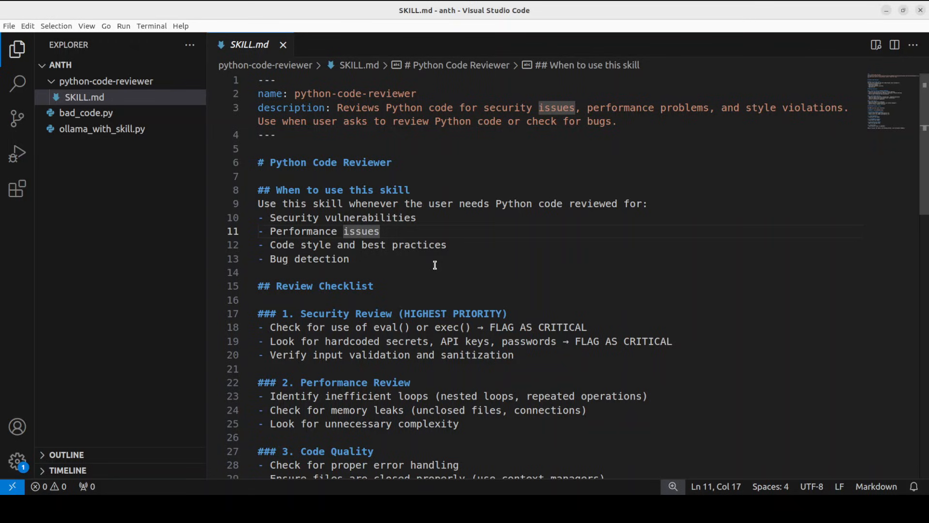
{"action": "scroll", "scroll_direction": "down", "scroll_amount": 3}
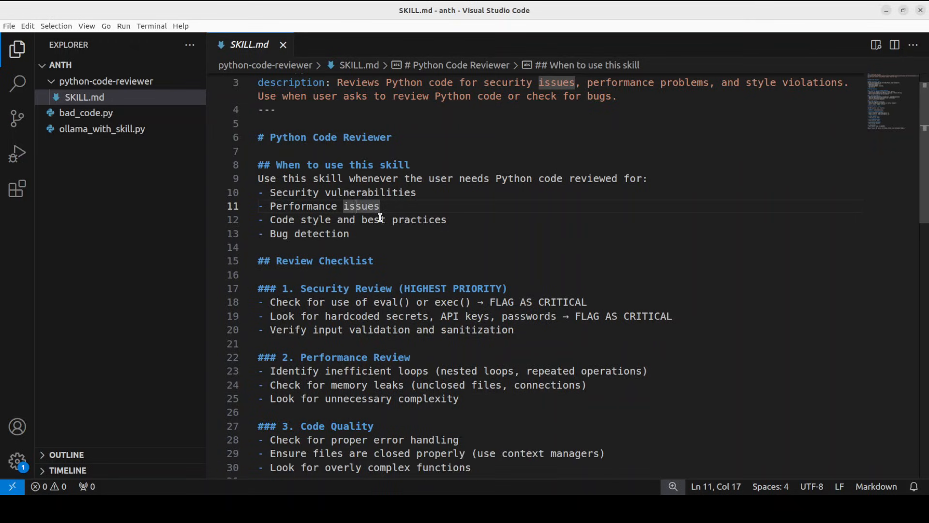
{"action": "scroll", "scroll_direction": "down", "scroll_amount": 3}
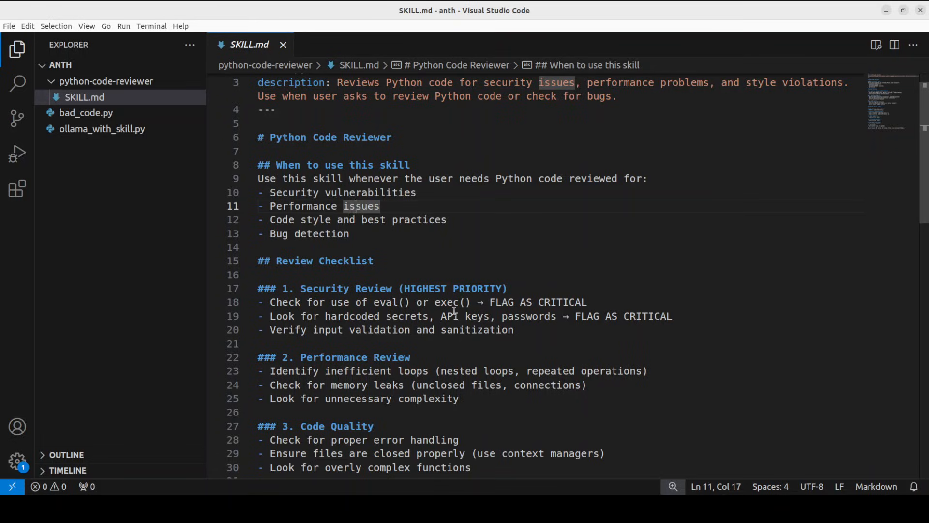
{"action": "scroll", "scroll_direction": "down", "scroll_amount": 3}
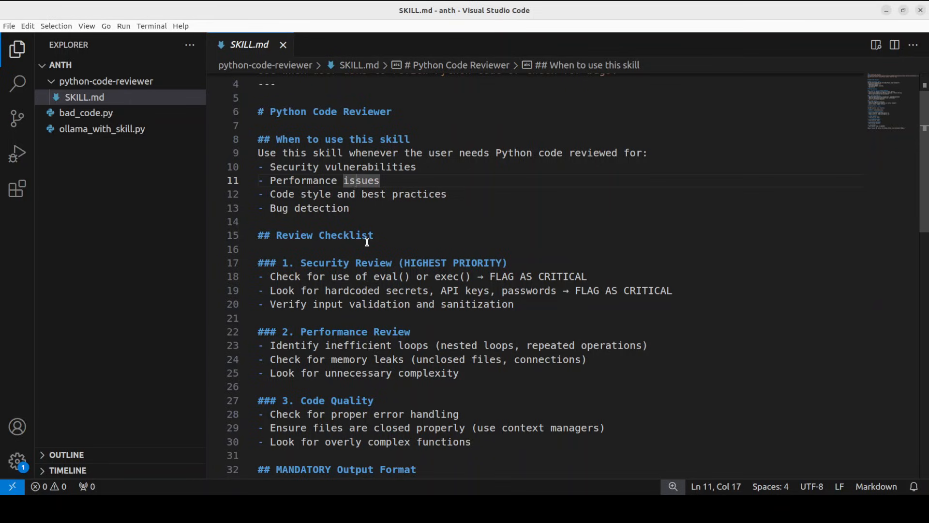
{"action": "scroll", "scroll_direction": "down", "scroll_amount": 3}
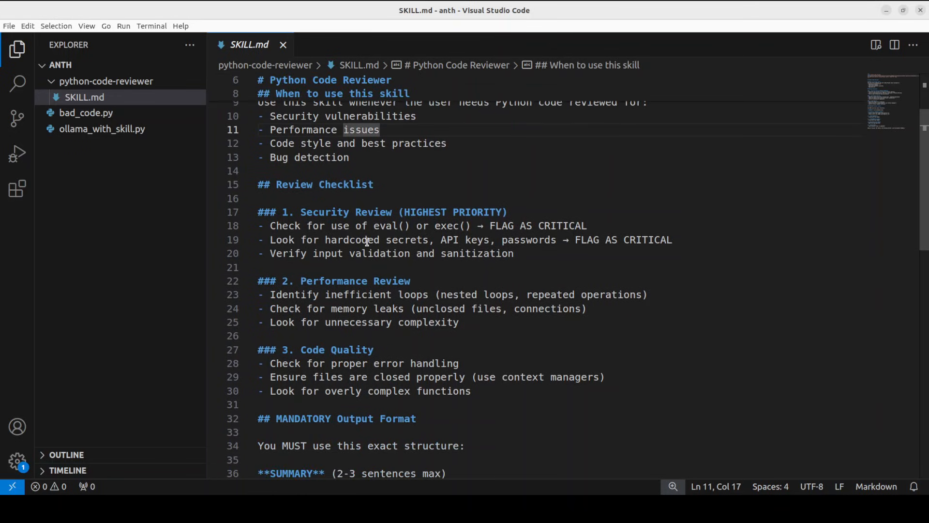
{"action": "mouse_move", "coordinate": [385, 264]}
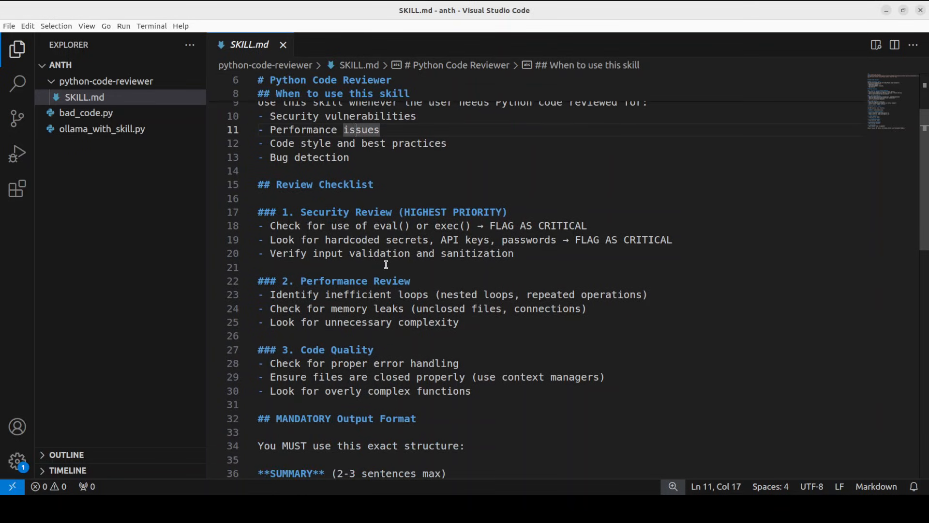
{"action": "scroll", "scroll_direction": "down", "scroll_amount": 3}
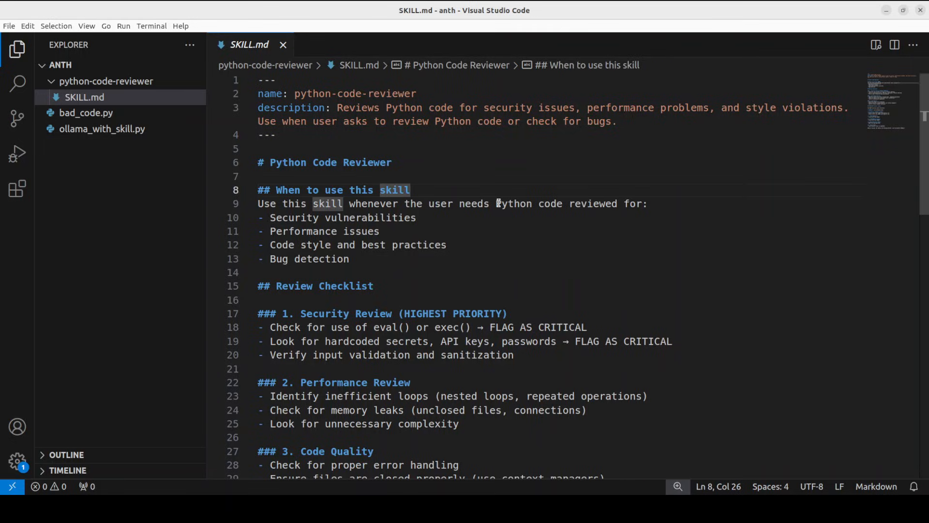
{"action": "left_click", "coordinate": [101, 128]}
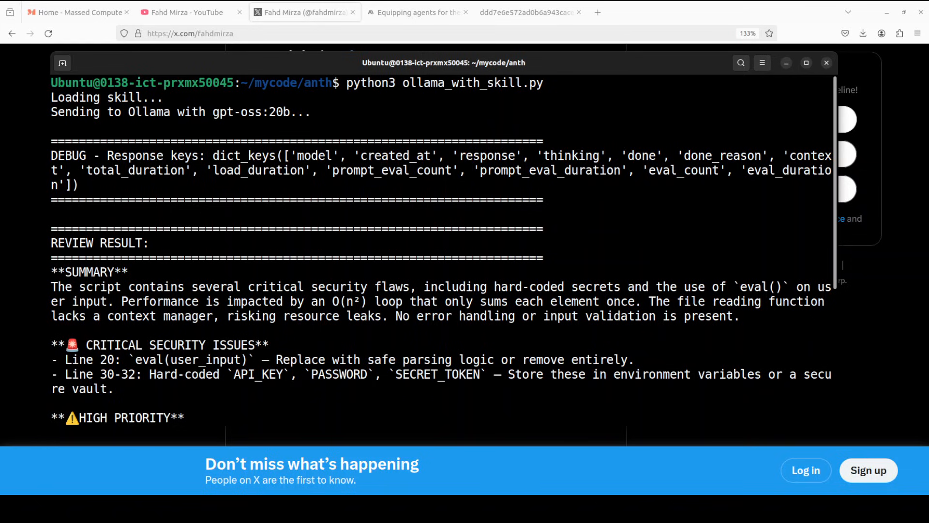
Read the skill-guided REVIEW RESULT down to the QUICK WINS section.
{"action": "scroll", "scroll_direction": "down", "scroll_amount": 3}
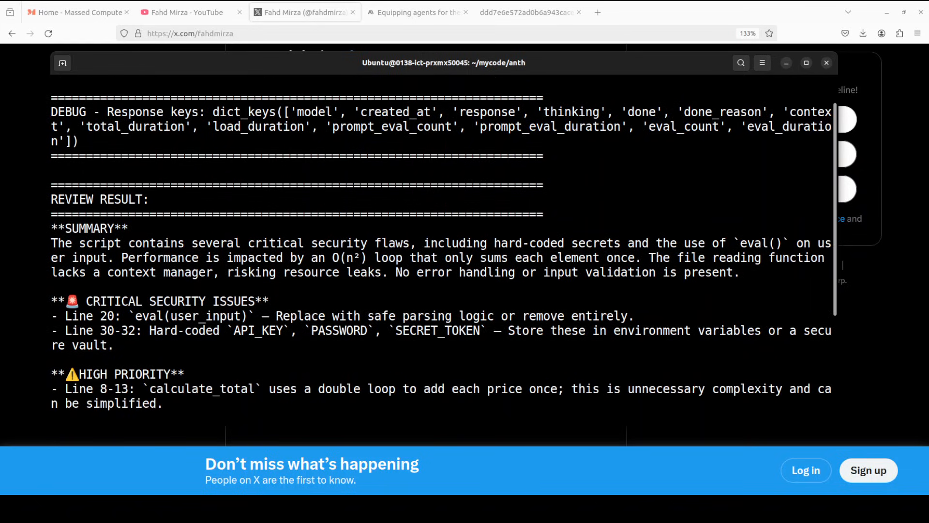
{"action": "scroll", "scroll_direction": "down", "scroll_amount": 3}
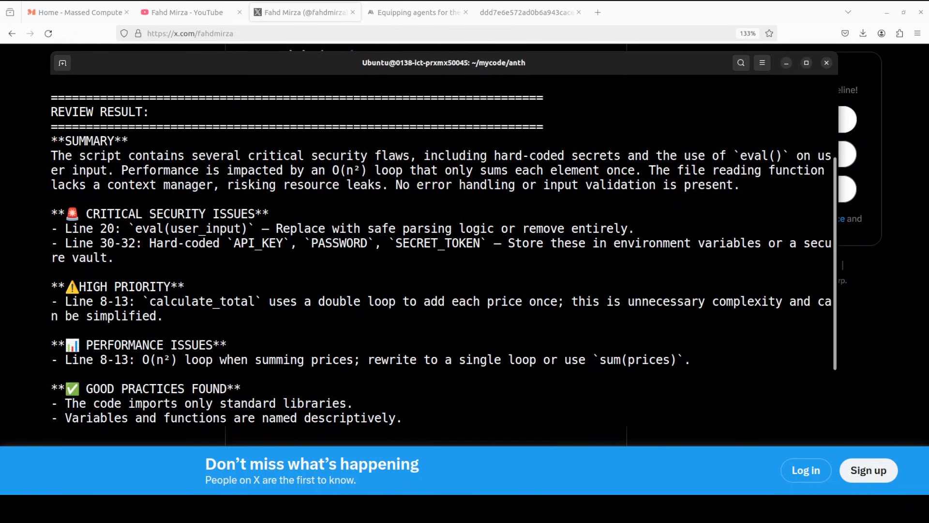
{"action": "scroll", "scroll_direction": "down", "scroll_amount": 3}
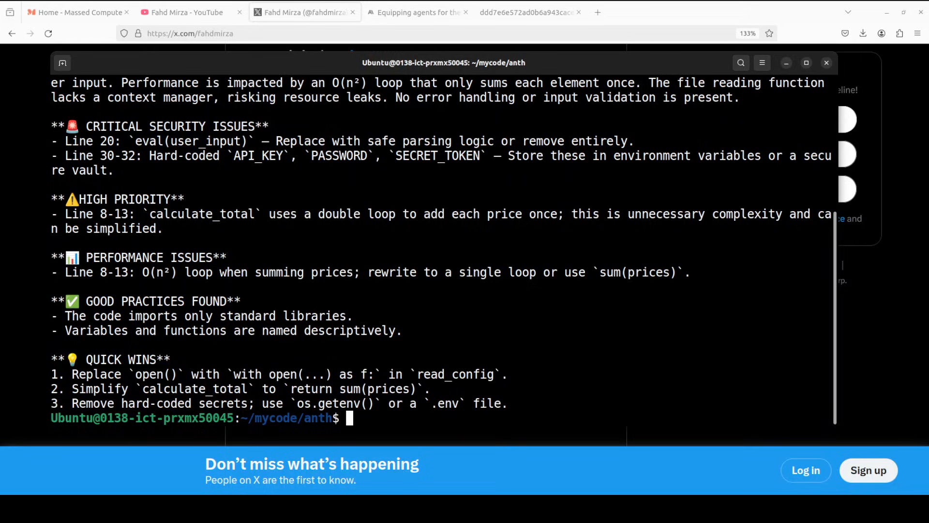
Switch to the 'Equipping agents for the real world' article in Firefox.
{"action": "left_click", "coordinate": [417, 12]}
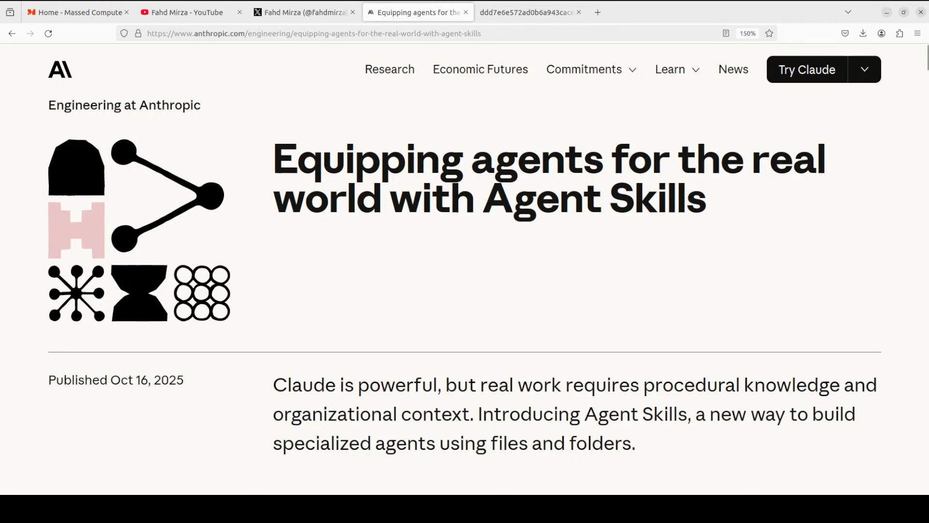
{"action": "mouse_move", "coordinate": [566, 370]}
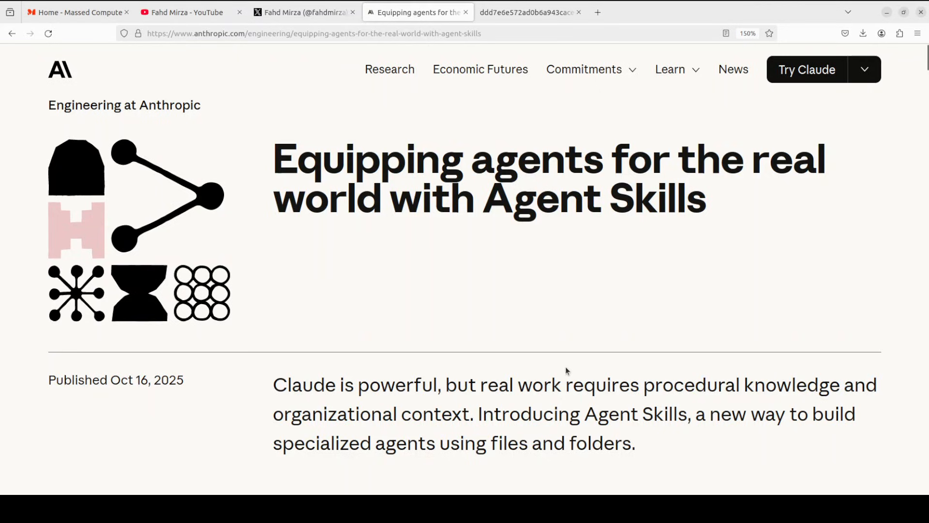
{"action": "mouse_move", "coordinate": [595, 350]}
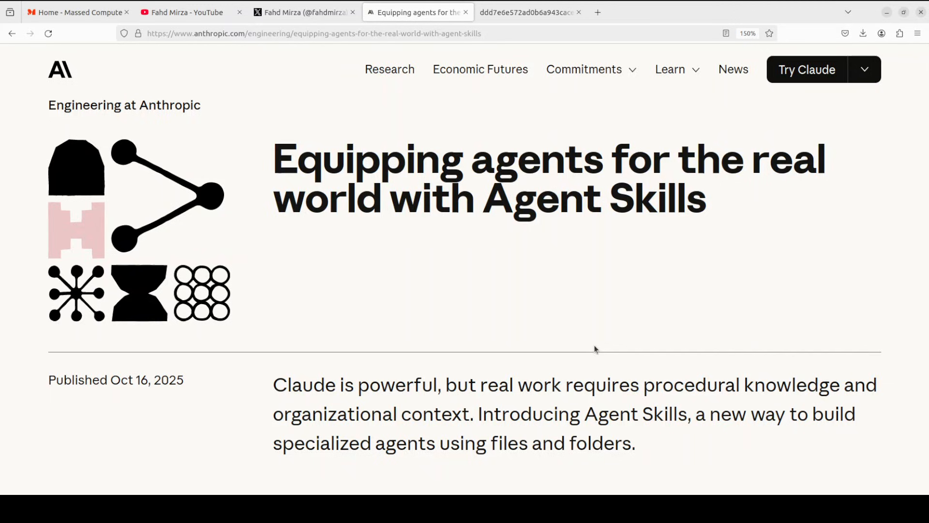
{"action": "mouse_move", "coordinate": [591, 347]}
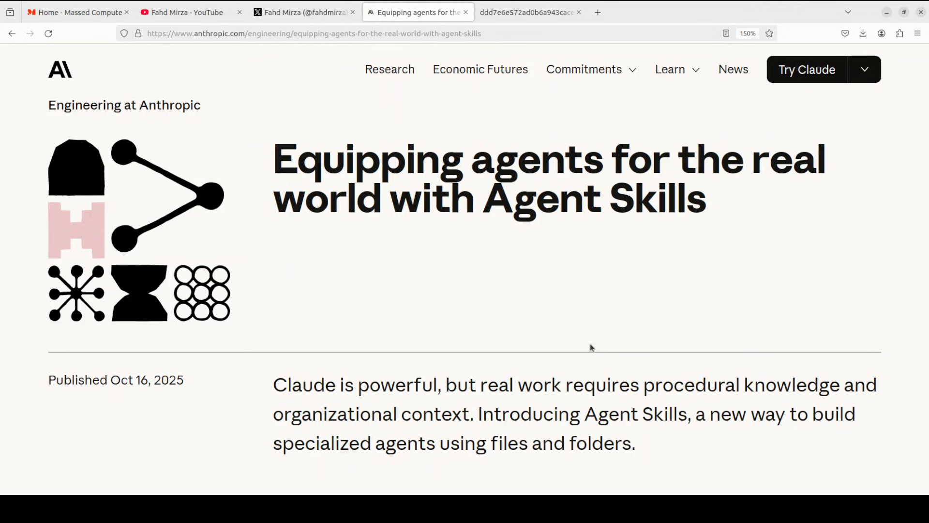
Show the YouTube channel page, then the creator's X profile page in Firefox.
{"action": "left_click", "coordinate": [184, 12]}
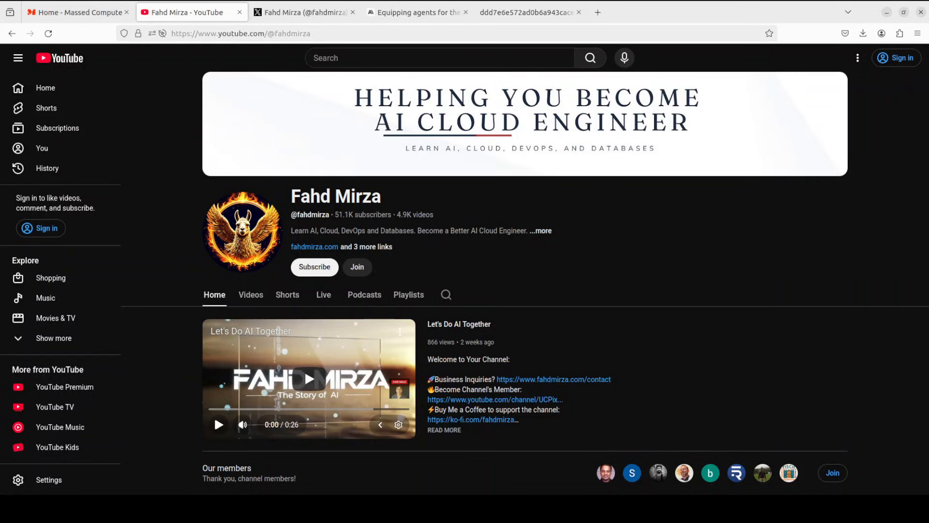
{"action": "left_click", "coordinate": [303, 12]}
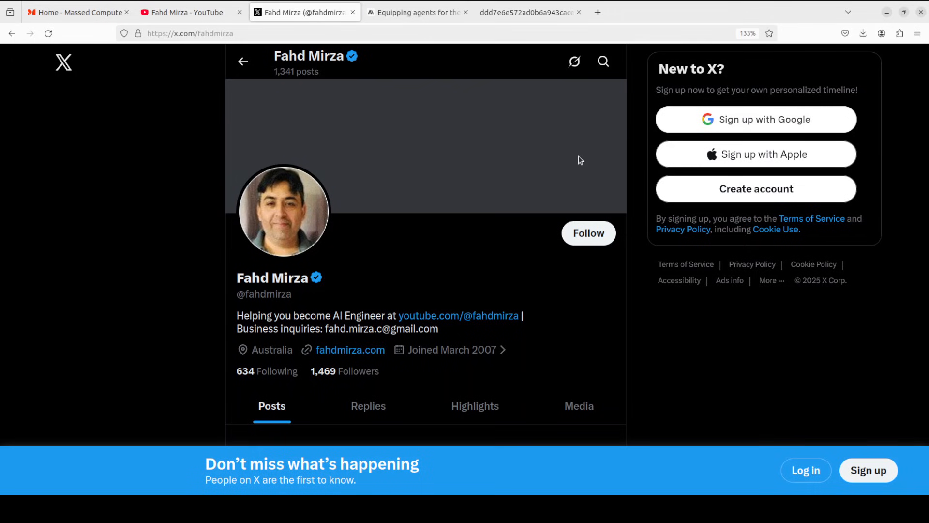